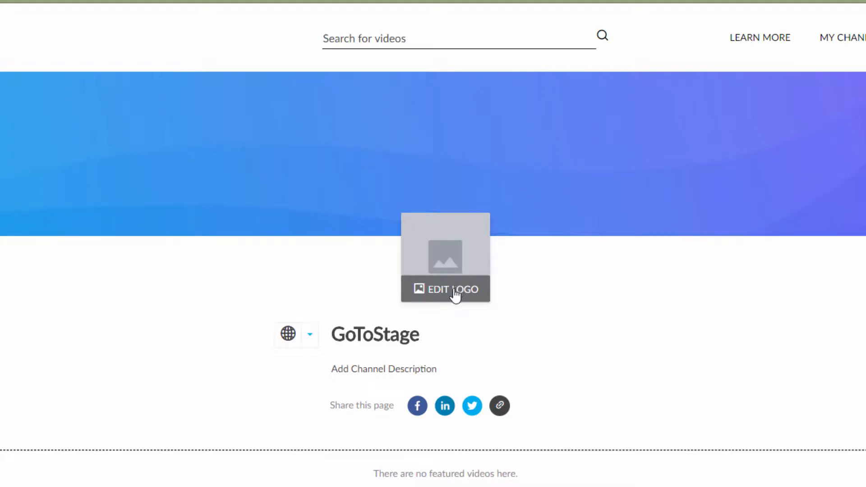
Upload the green S GoToStage logo to replace the empty logo placeholder.
left_click(445, 288)
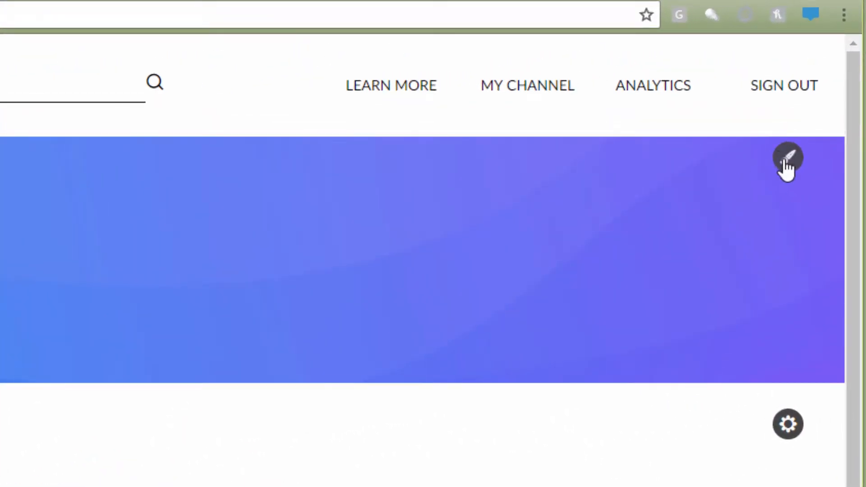
Upload the custom purple-and-orange network image as the channel banner.
left_click(788, 161)
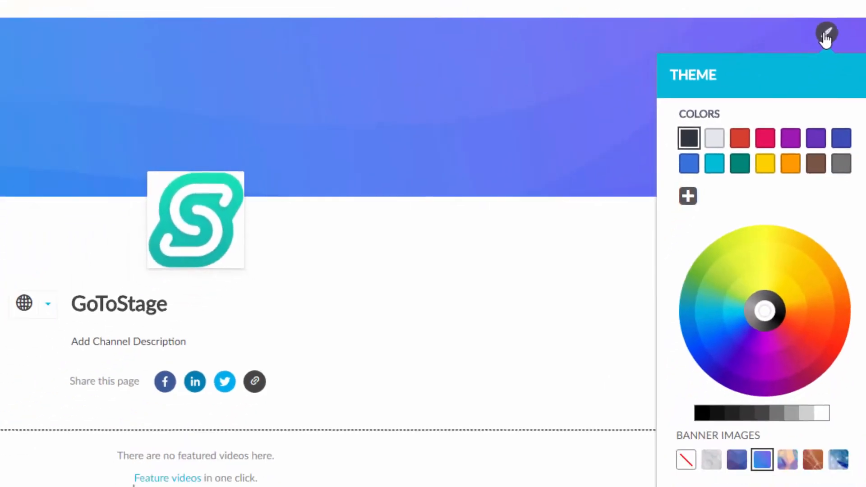
scroll("down", 3)
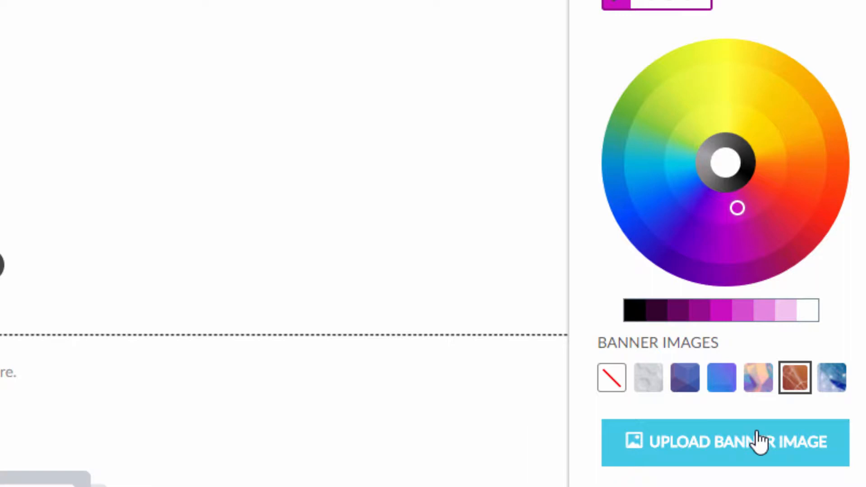
left_click(722, 442)
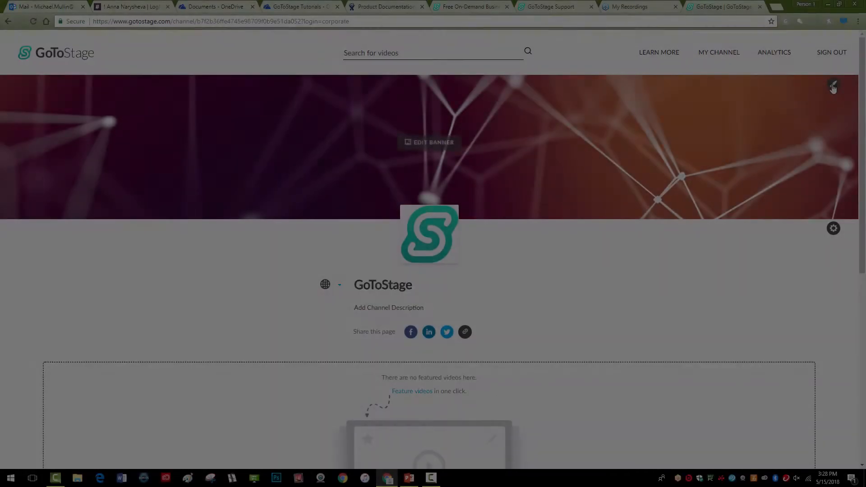
Set the channel theme colour to the teal #00BCD6 swatch.
left_click(833, 84)
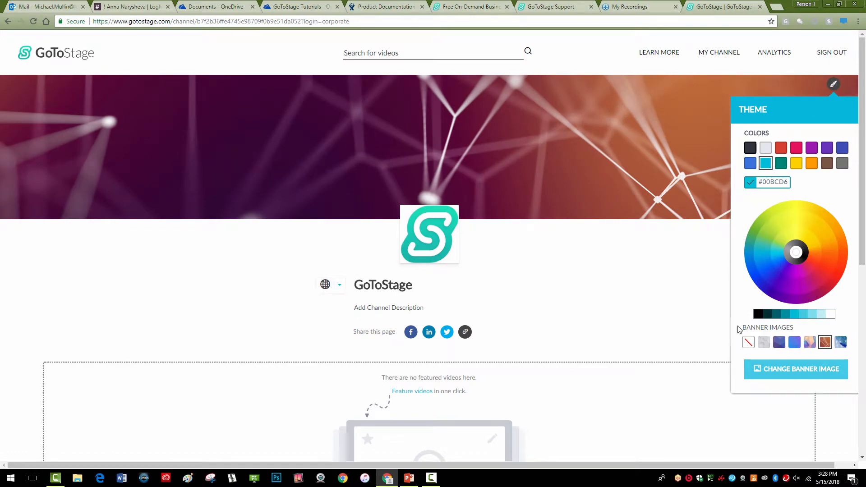
scroll("down", 3)
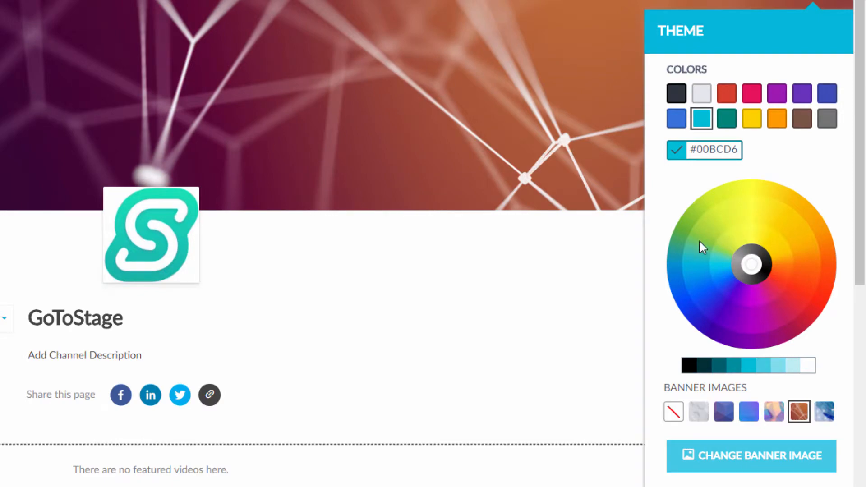
left_click(698, 240)
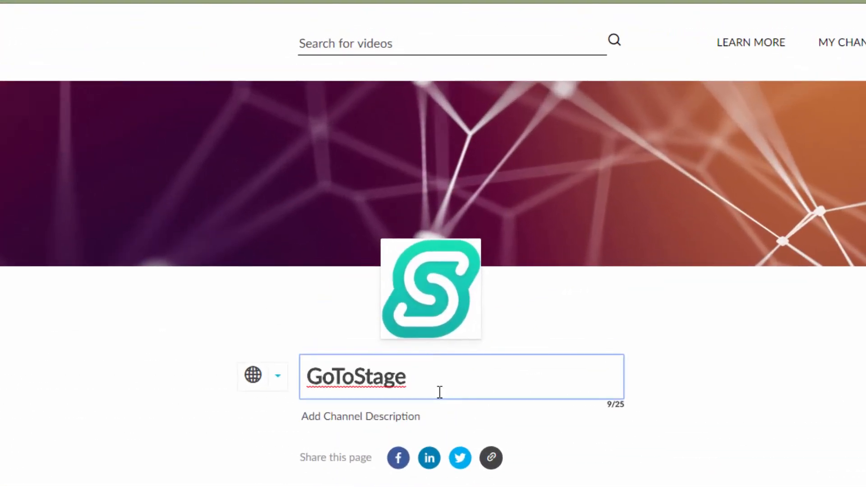
Rename the channel 'GoToStage Video Platform' and add a description about publishing videos to an audience.
type("Video Platf")
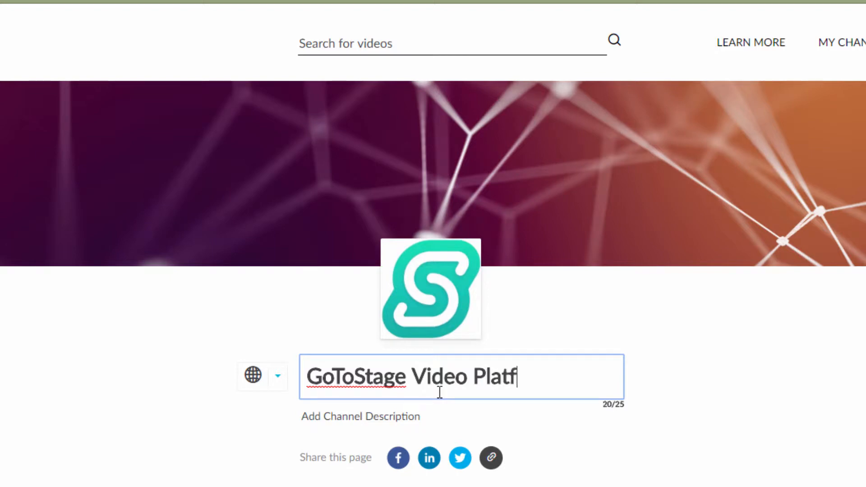
type("orm")
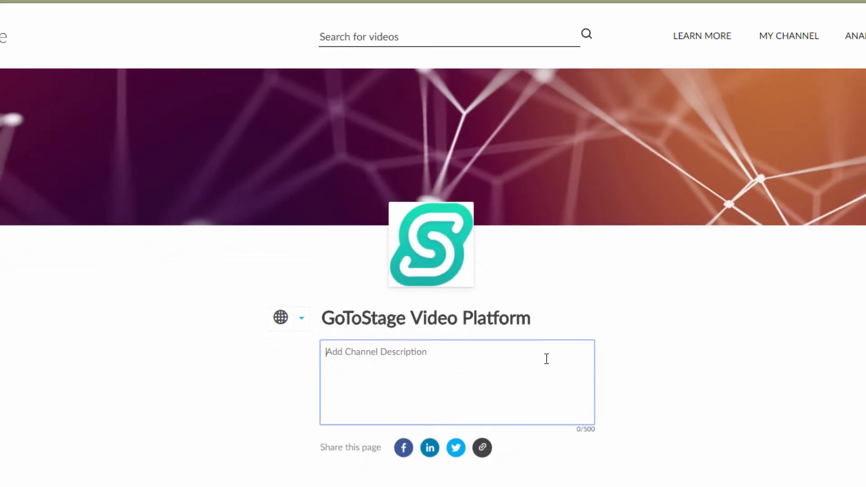
type("GoToStage is a video content platform that comes with an audience! You can publish your recorded webinars or other videos and make them easy to find online. When you publish on GoToStage you open yourself up to a whole new audience of professionals who are looking for an educational, in-depth video content on demand. Our viewers come by an invitation")
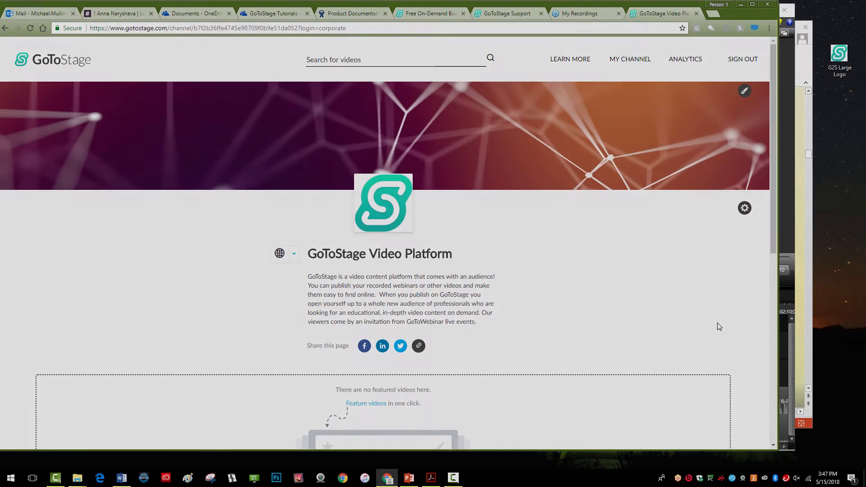
Extend the description with contact details starting 'Title: Sales Manager'.
left_click(400, 299)
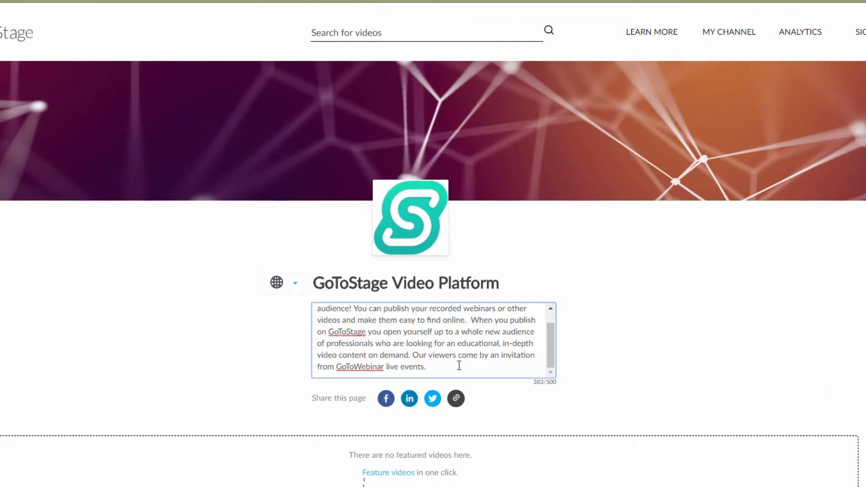
type("Title: Sales Manager")
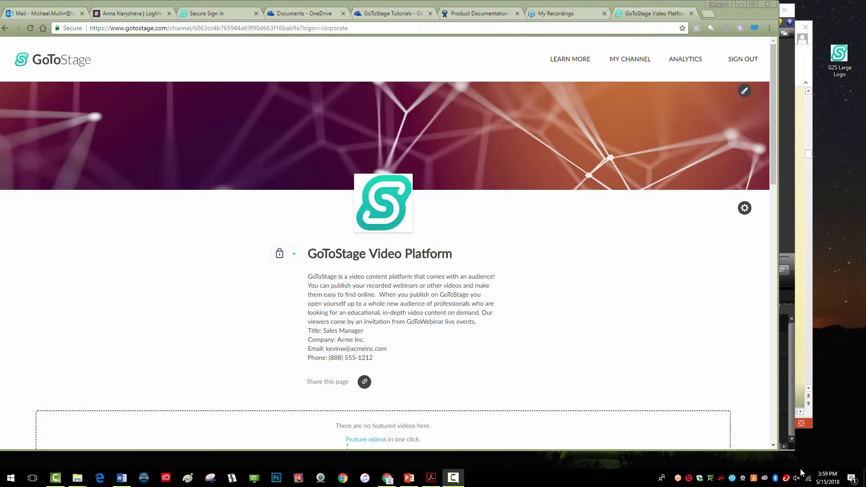
Star the first finance ROI video so it is featured on the channel.
scroll("down", 3)
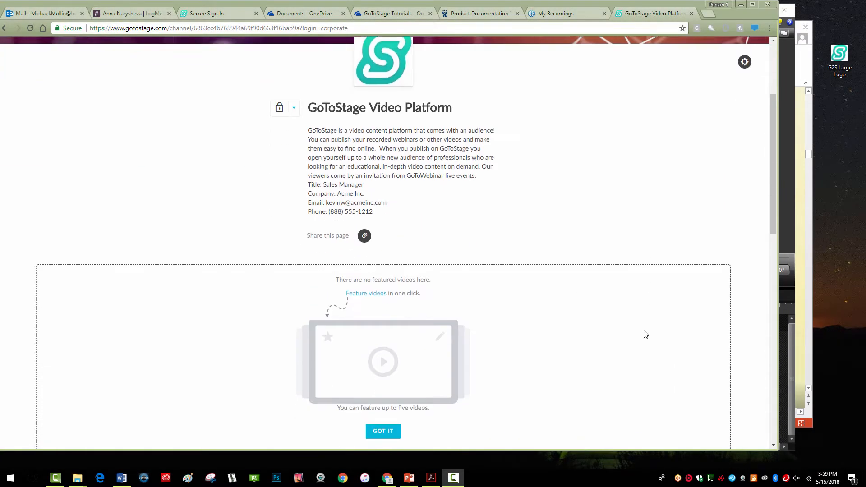
scroll("down", 3)
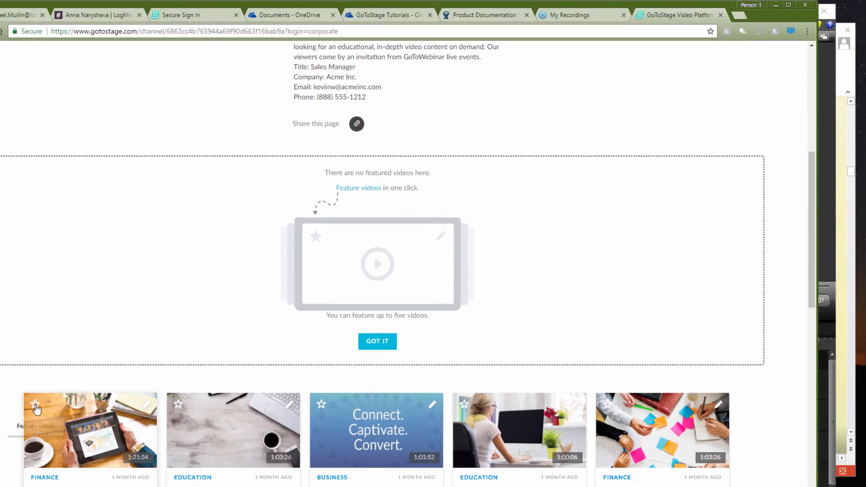
left_click(35, 404)
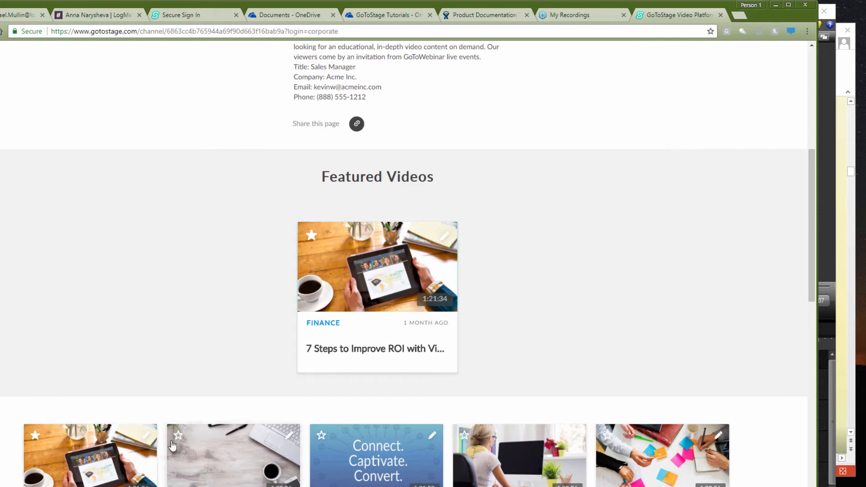
left_click(178, 435)
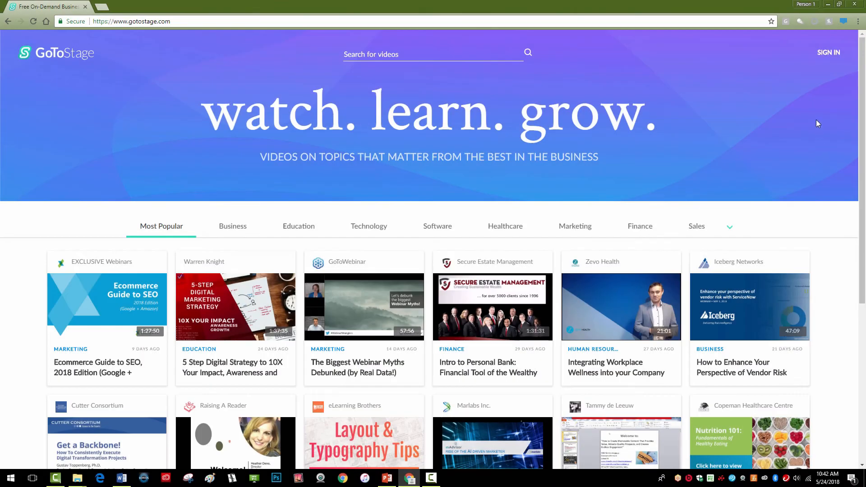
Show the sign-in options on the gotostage.com home page.
left_click(828, 53)
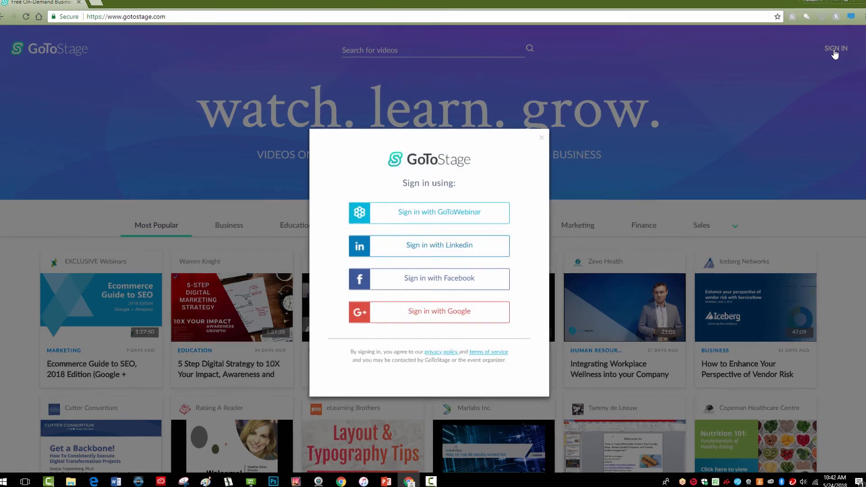